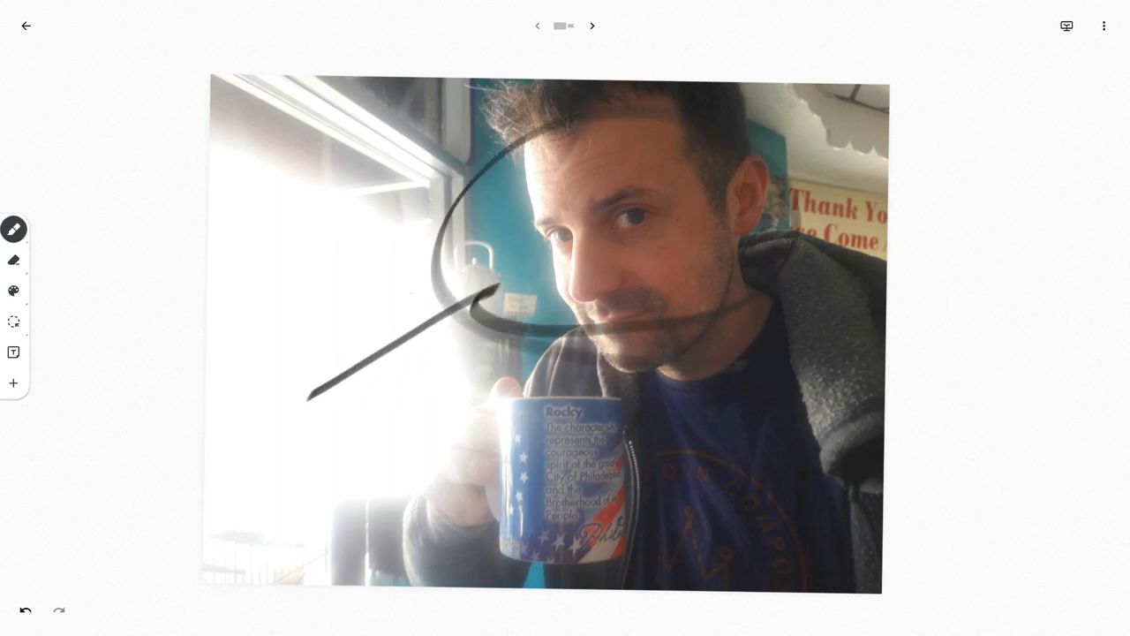
Advance to the frame comparing the new toolbar with the old toolbar screenshot
left_click(15, 230)
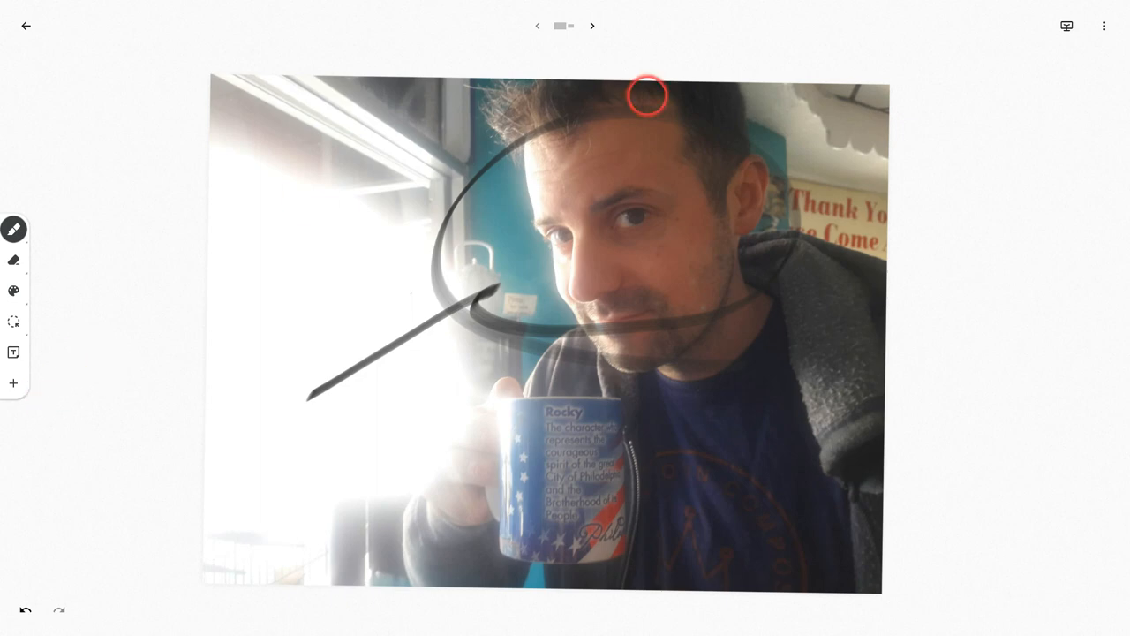
left_click(592, 25)
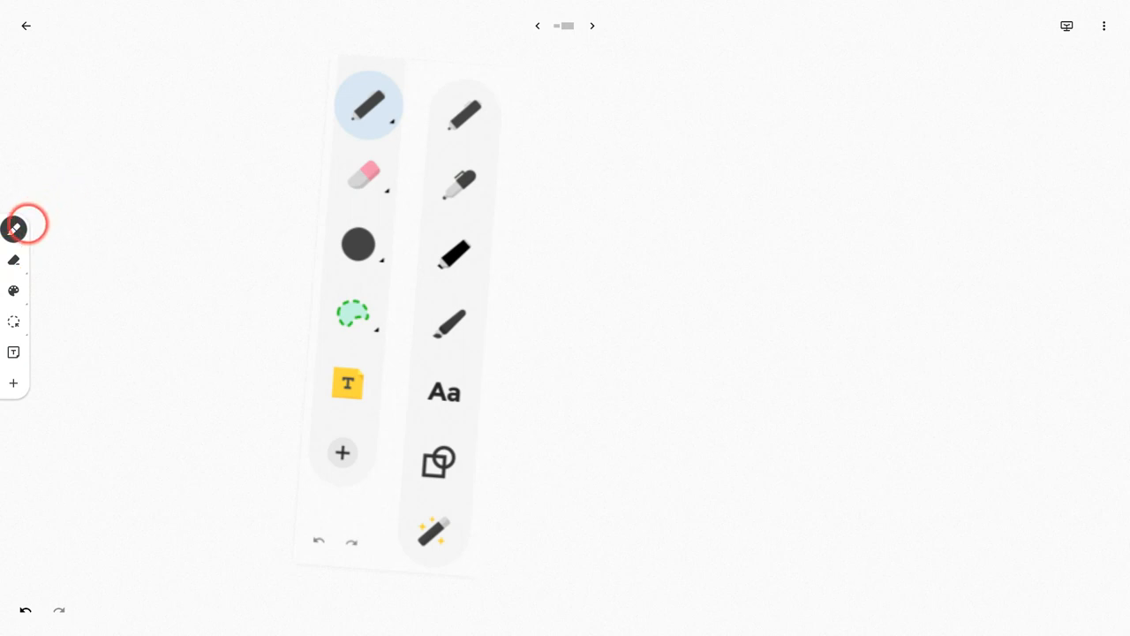
Show the pen-type submenu from the left toolbar's pen tool
left_click(14, 228)
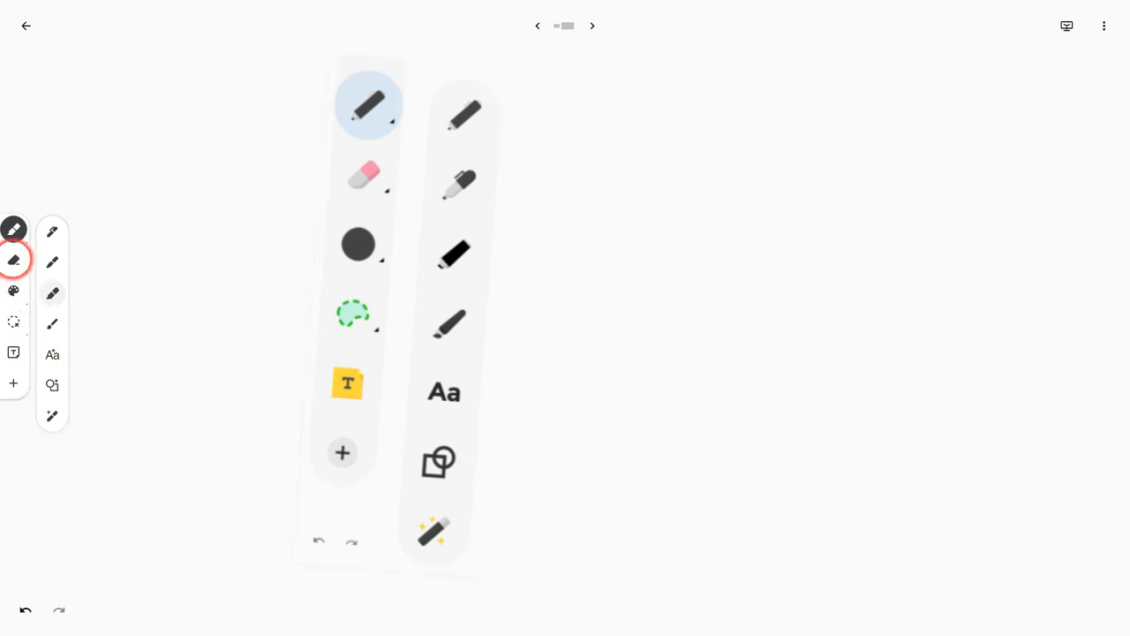
Draw light blue highlighter scribbles on the frame's right side beside the old toolbar
left_click(14, 290)
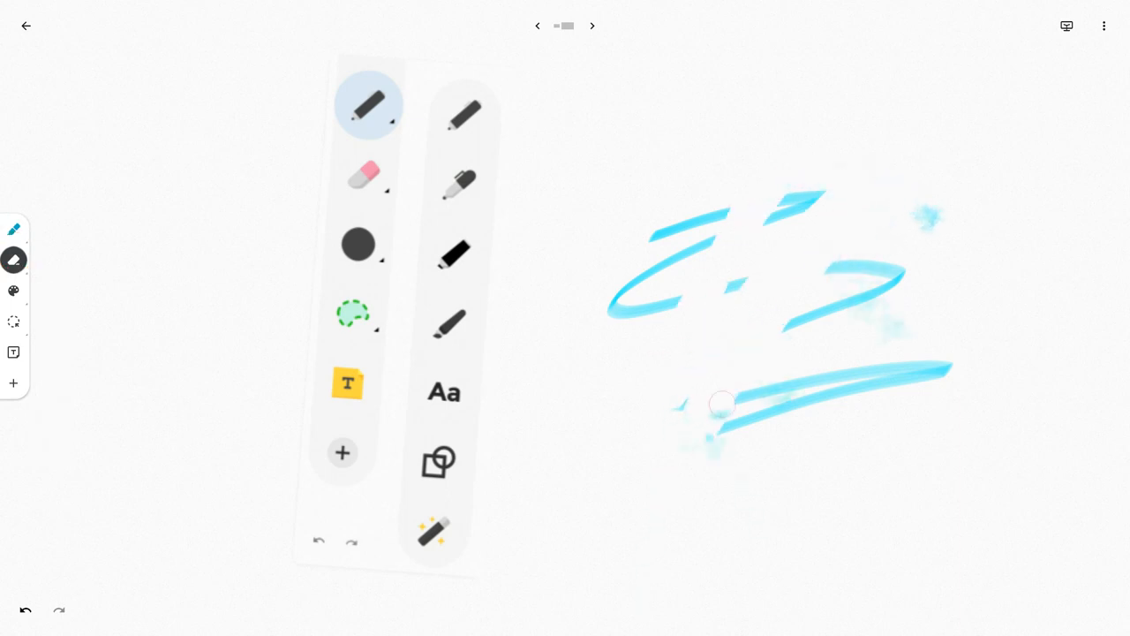
left_click(15, 258)
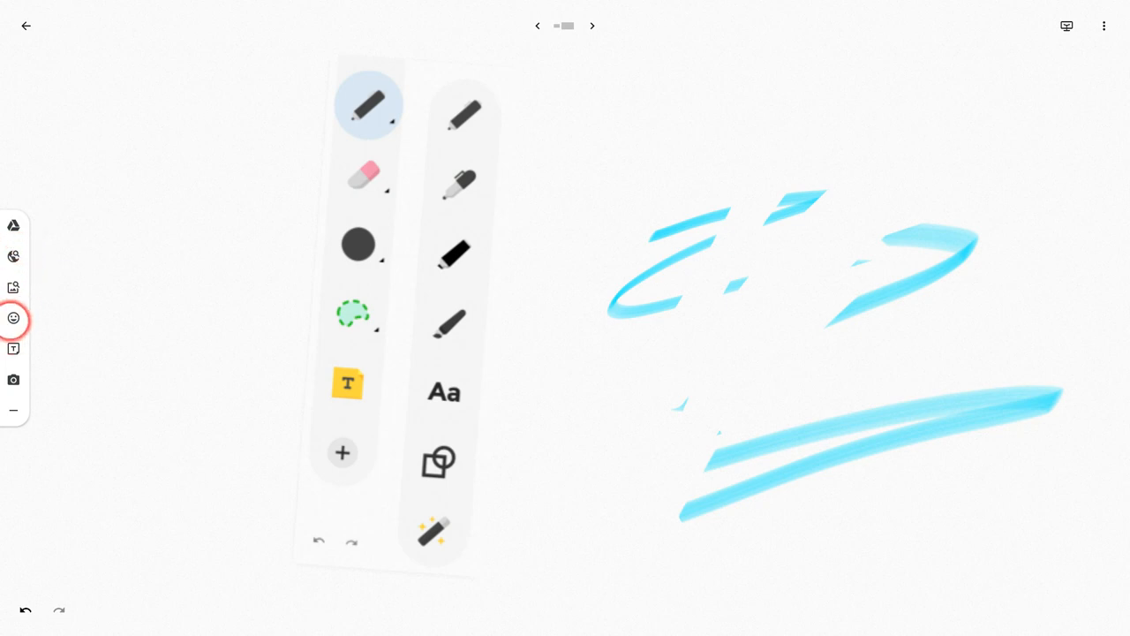
left_click(14, 318)
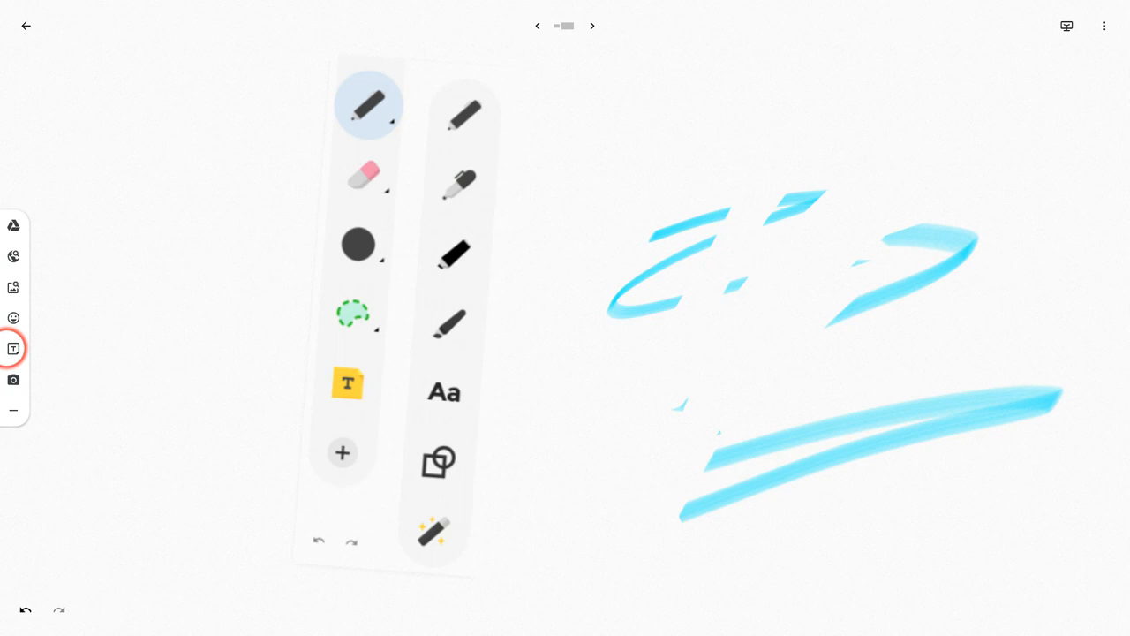
left_click(347, 381)
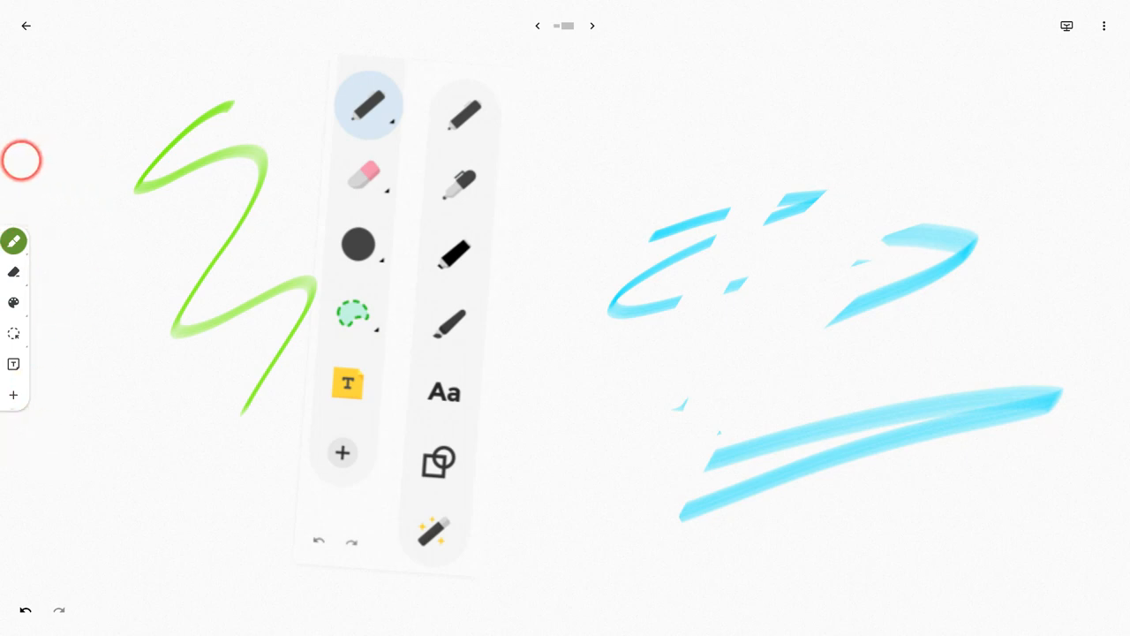
mouse_move(118, 371)
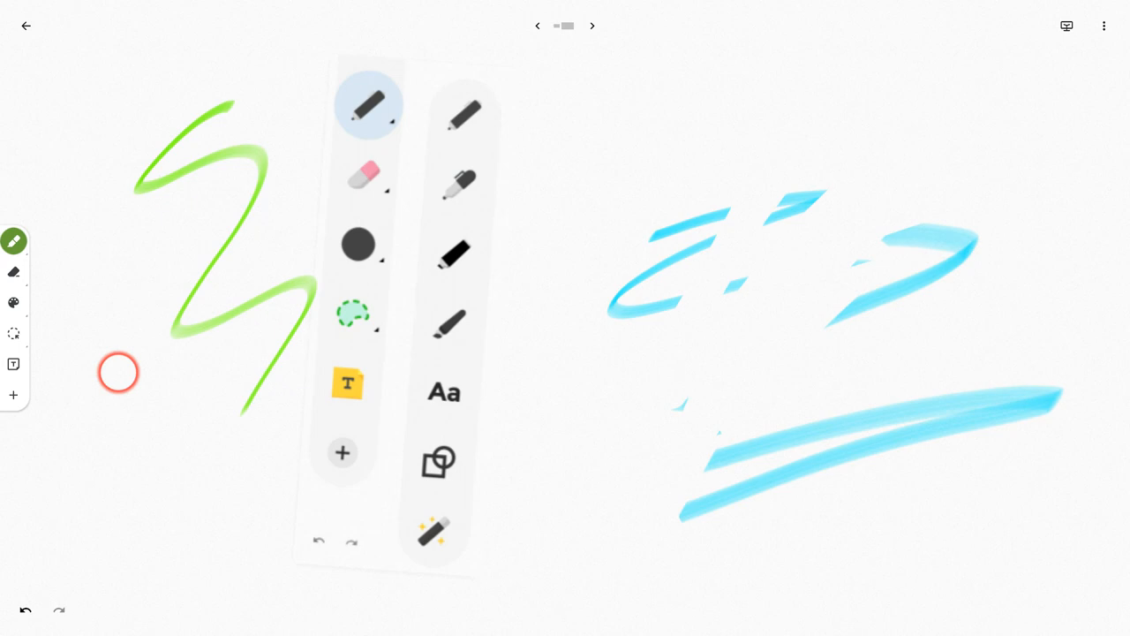